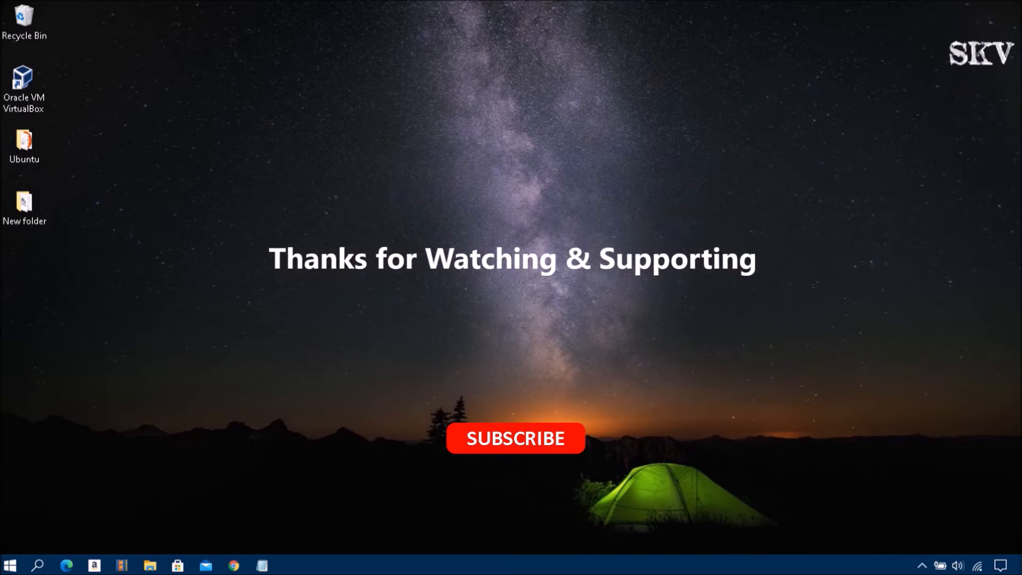
Step: Start the Microsoft Store from the Windows desktop, landing on its Home page
click(514, 438)
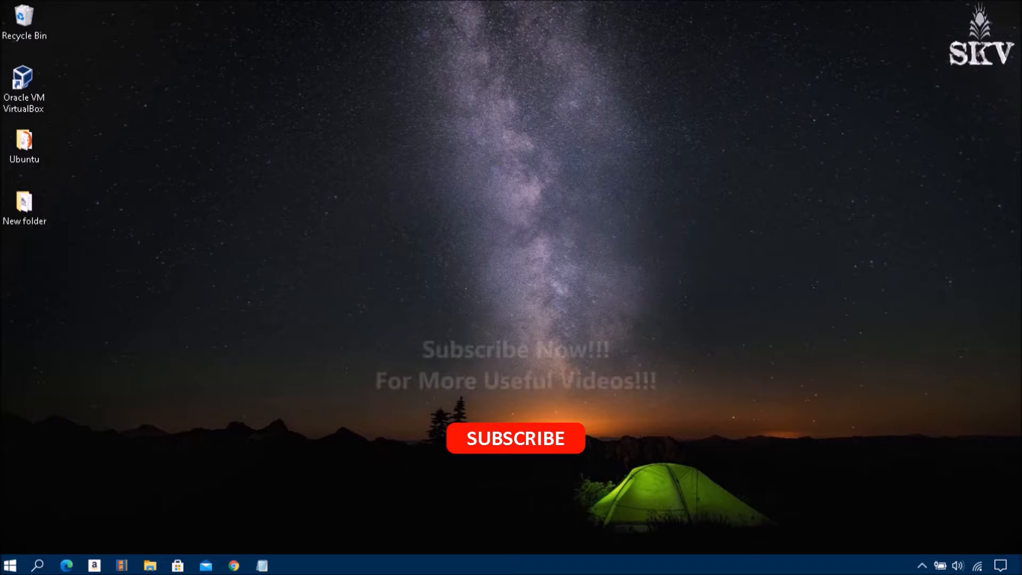
mouse_move(522, 469)
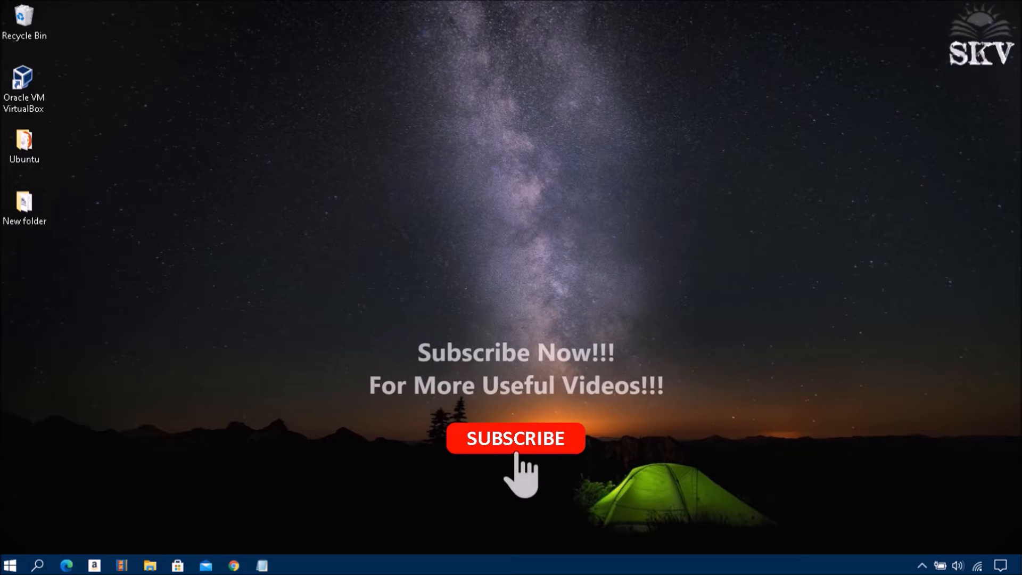
click(515, 437)
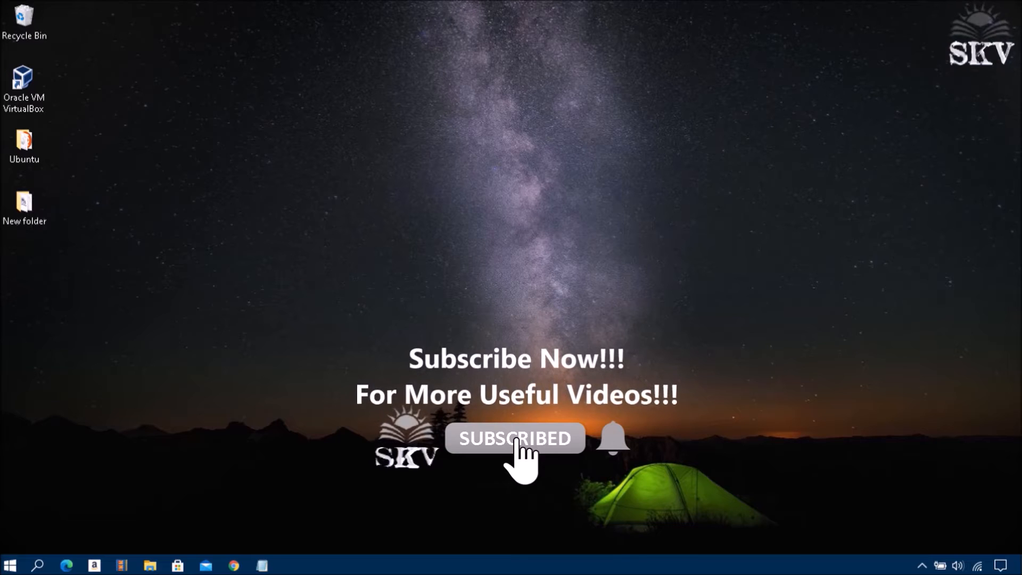
mouse_move(593, 456)
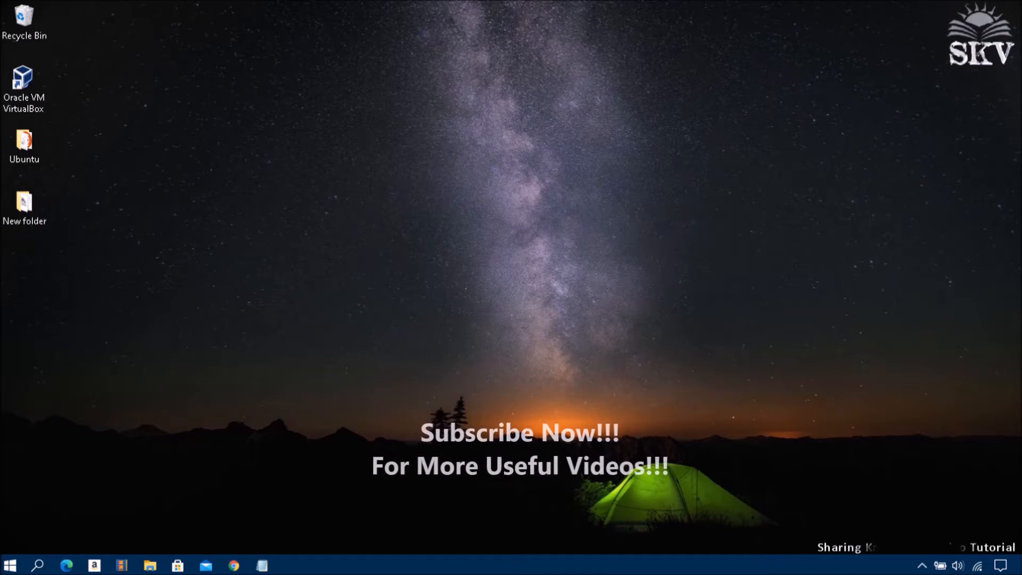
click(168, 196)
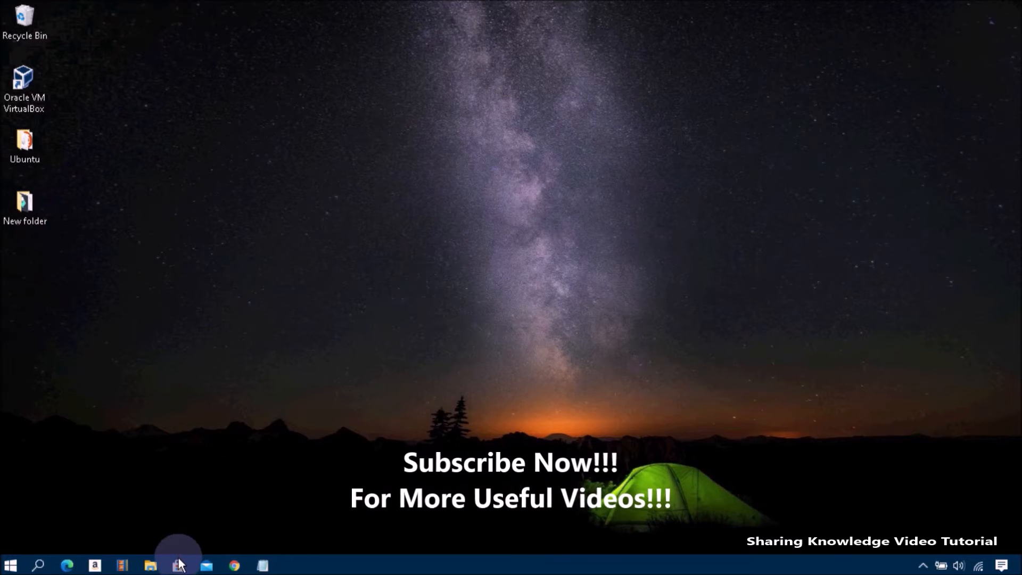
click(178, 566)
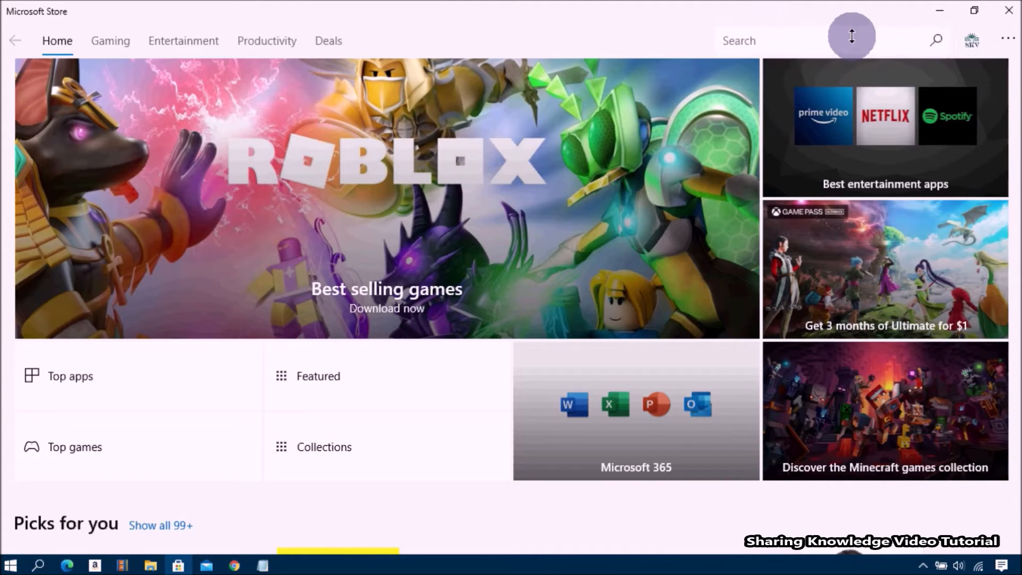
Step: Search the Store for 'Instagram' and go to the Instagram app's product page
text(Instagram)
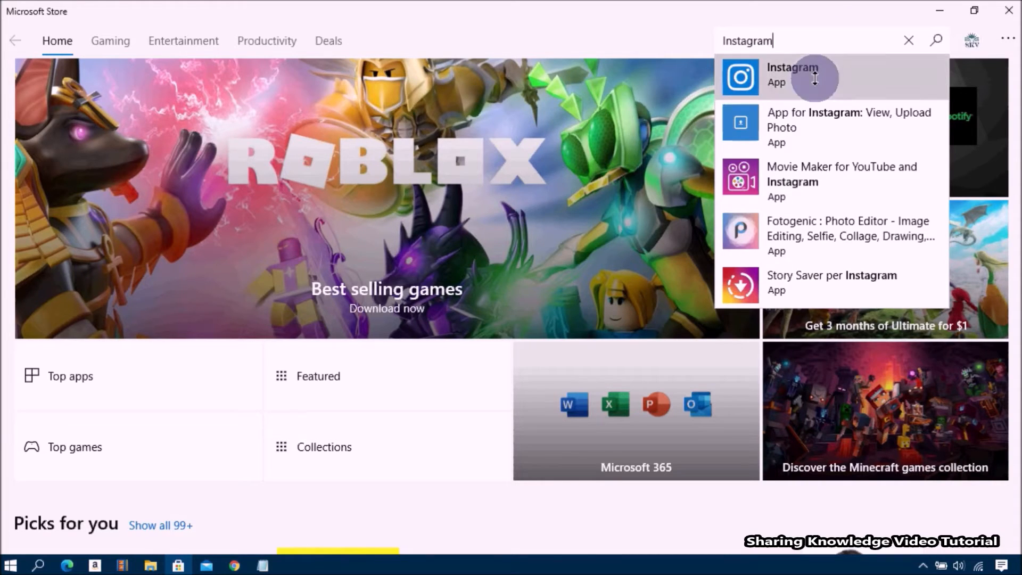
click(792, 77)
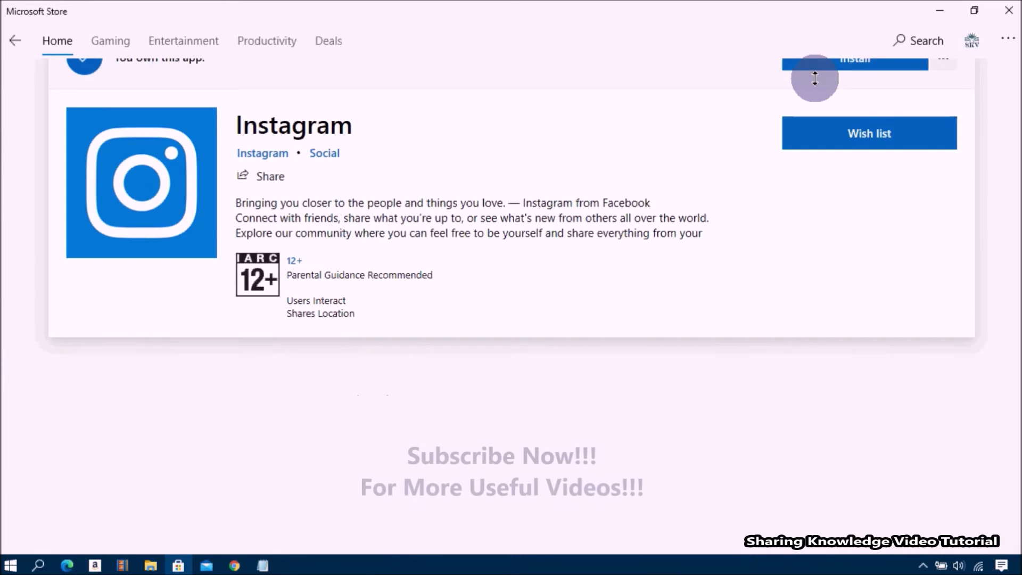
Step: Begin installing Instagram from the top of its product page
scroll(up, 3)
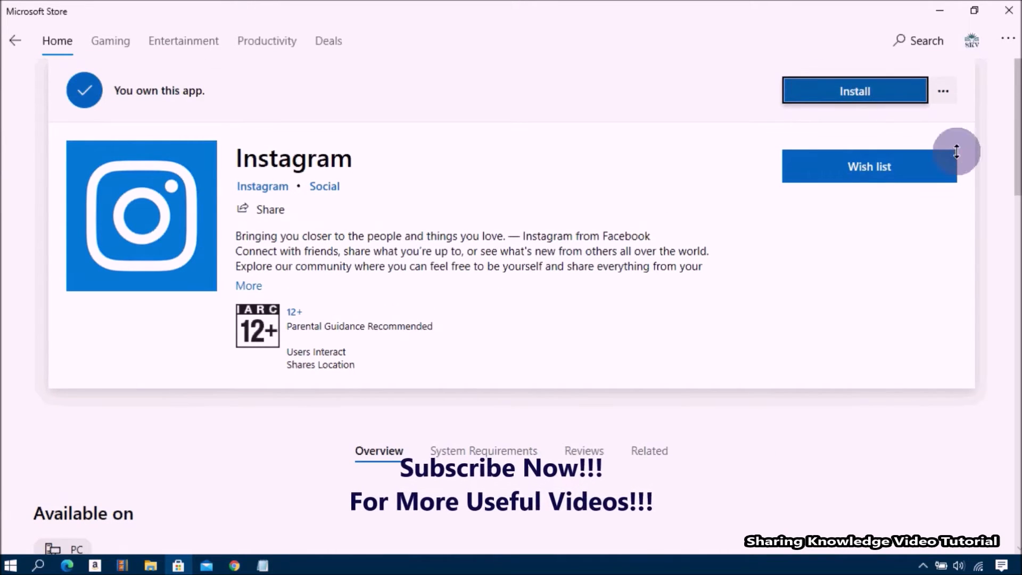
mouse_move(551, 200)
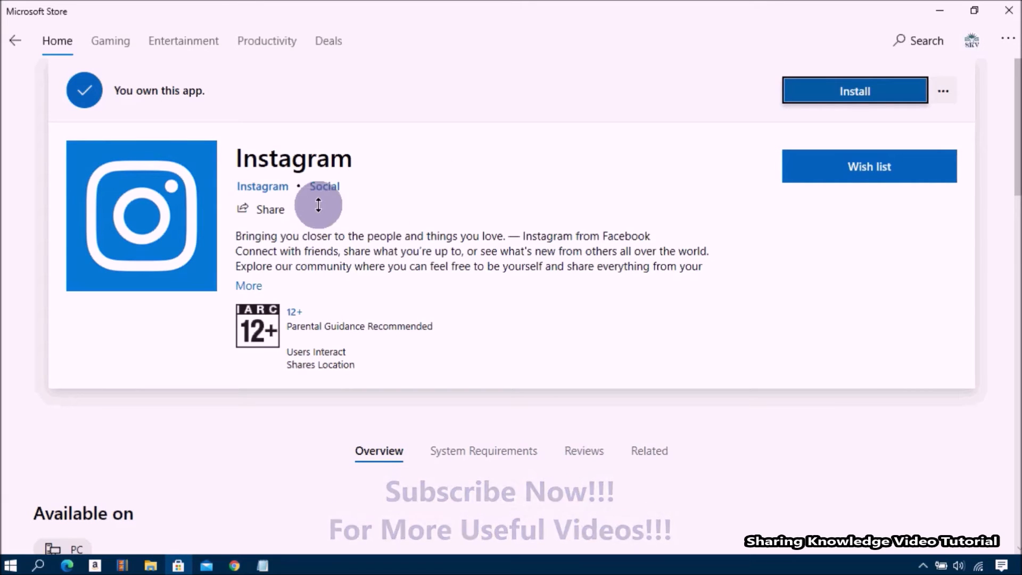
mouse_move(821, 138)
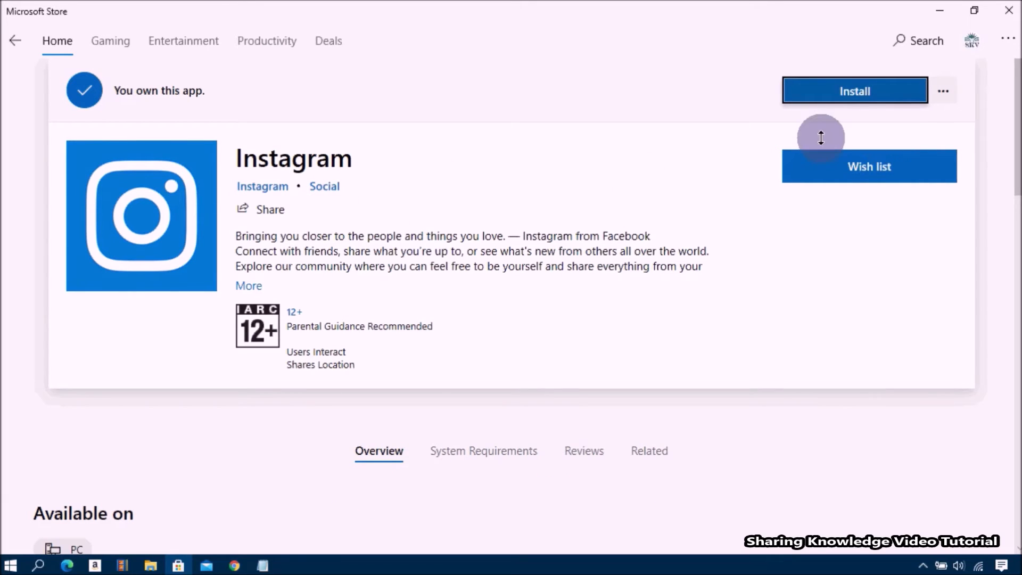
mouse_move(288, 162)
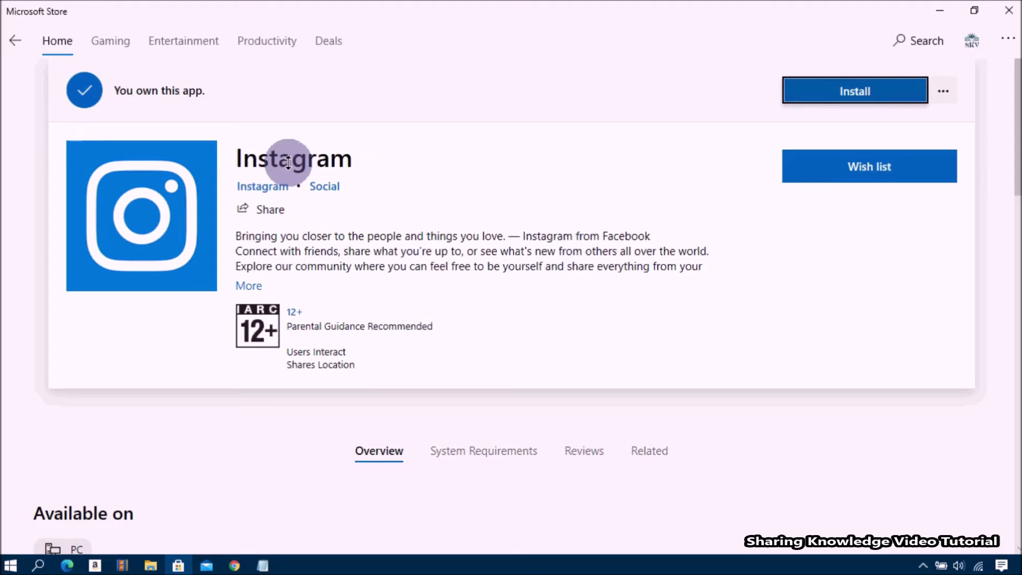
mouse_move(850, 158)
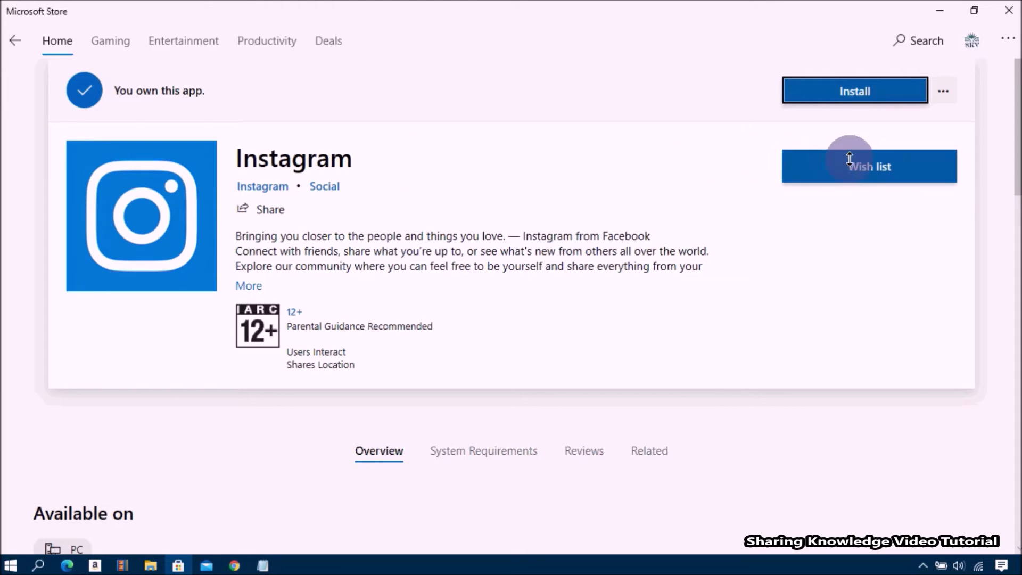
mouse_move(806, 102)
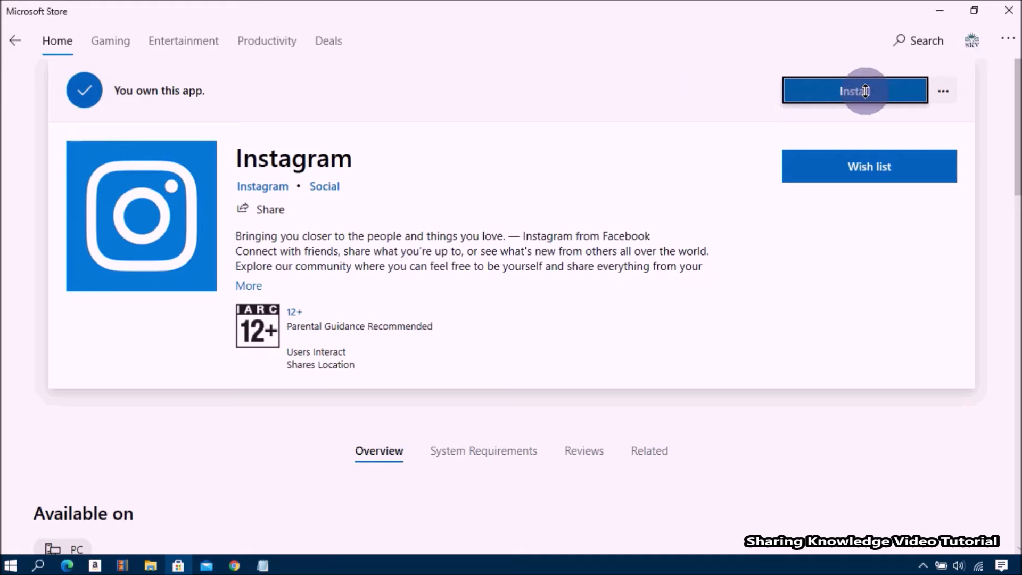
click(855, 91)
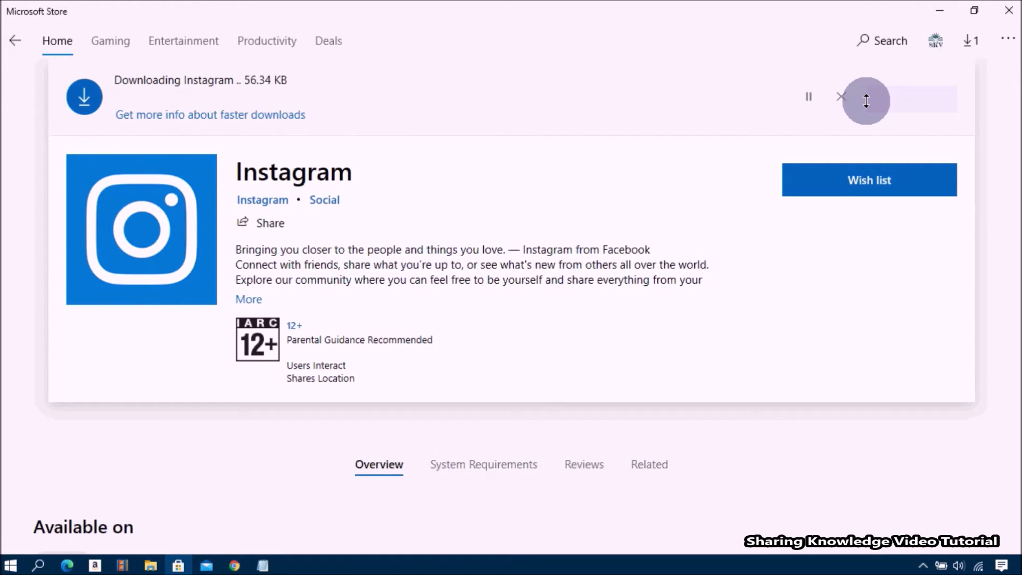
mouse_move(689, 129)
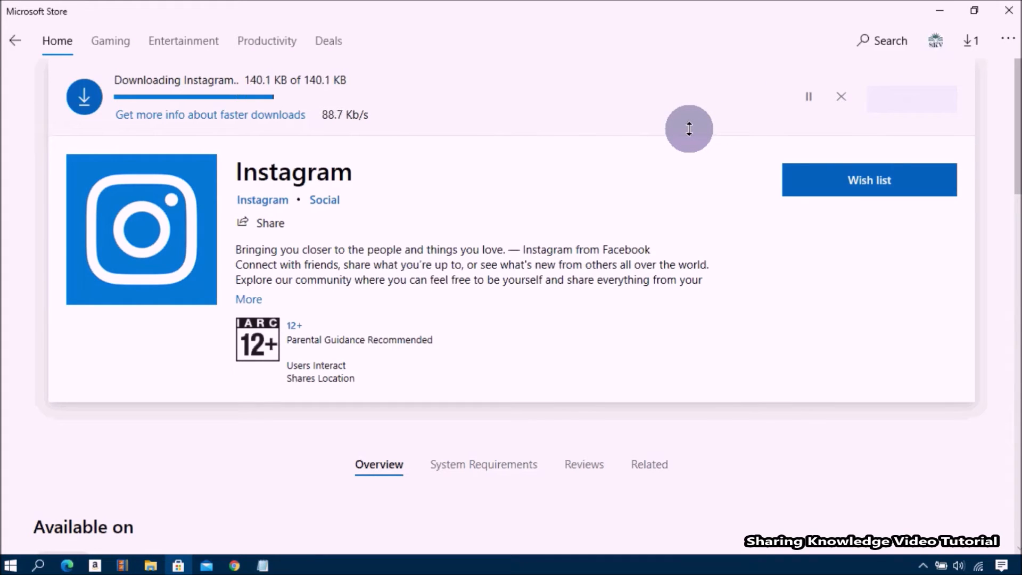
mouse_move(498, 205)
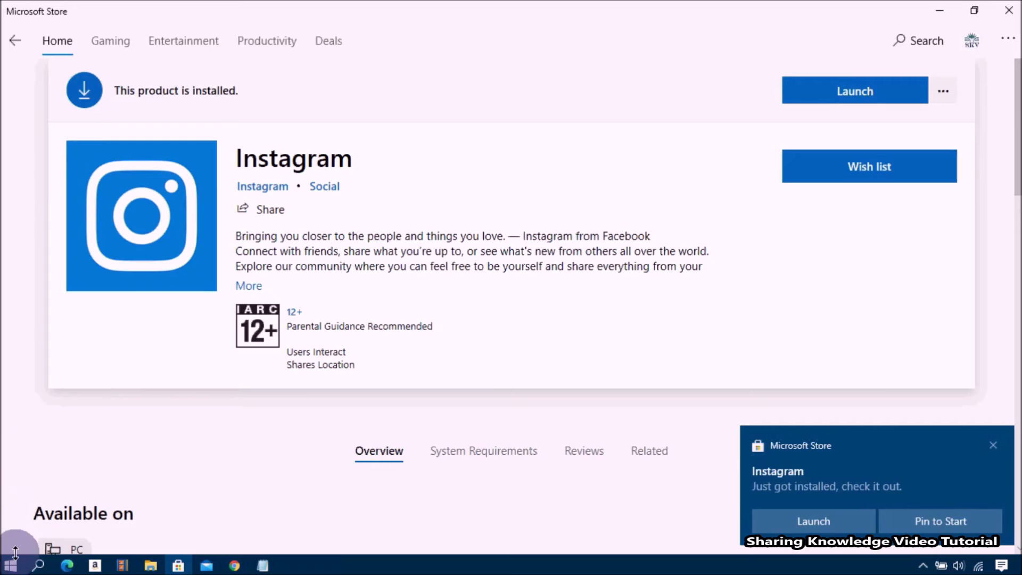
Step: Wait until the Store confirms 'This product is installed.' for Instagram
click(11, 564)
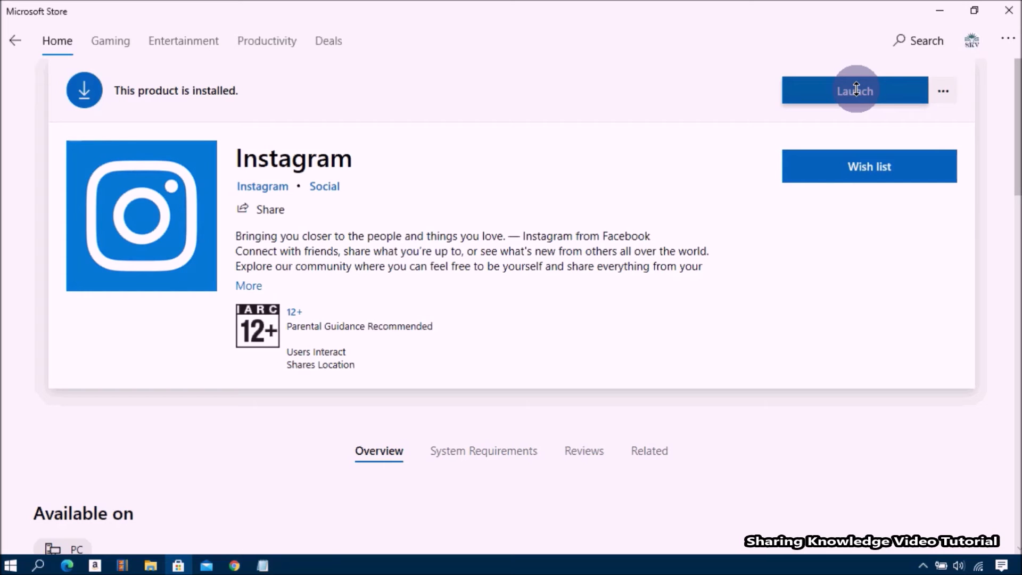
Step: Launch Instagram and log in with the account's username and password
click(855, 90)
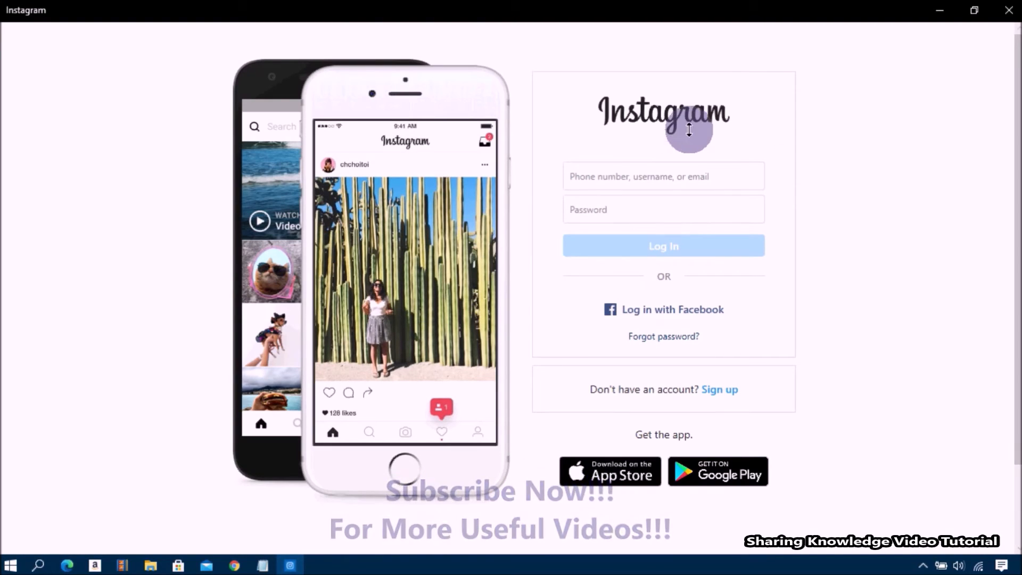
mouse_move(693, 360)
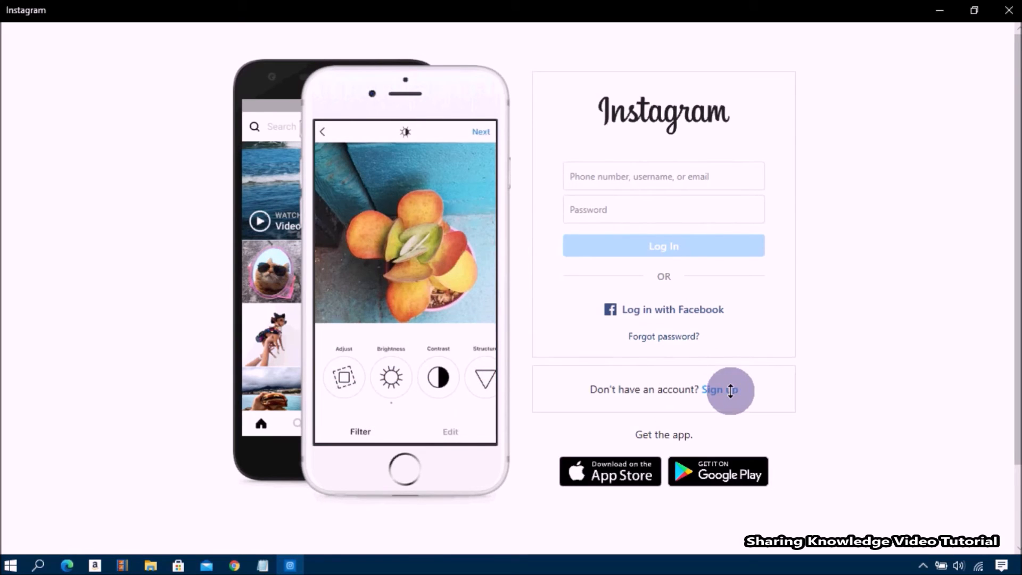
mouse_move(725, 394)
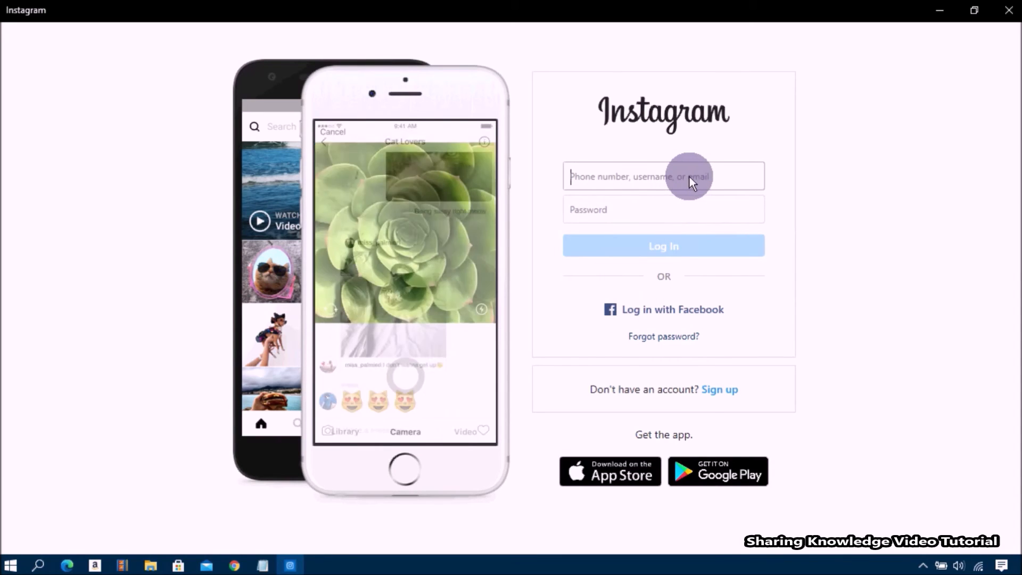
mouse_move(764, 210)
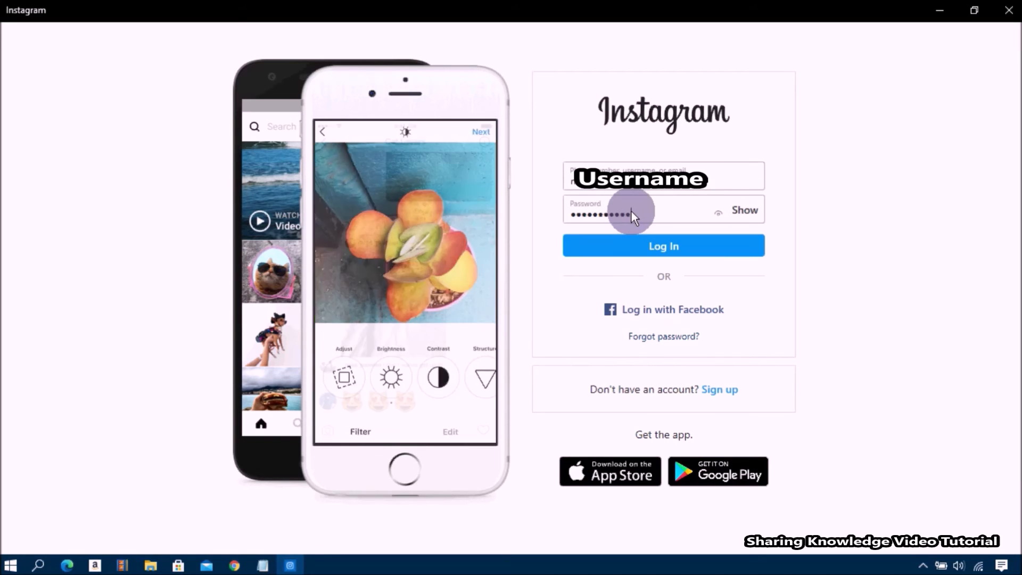
click(664, 246)
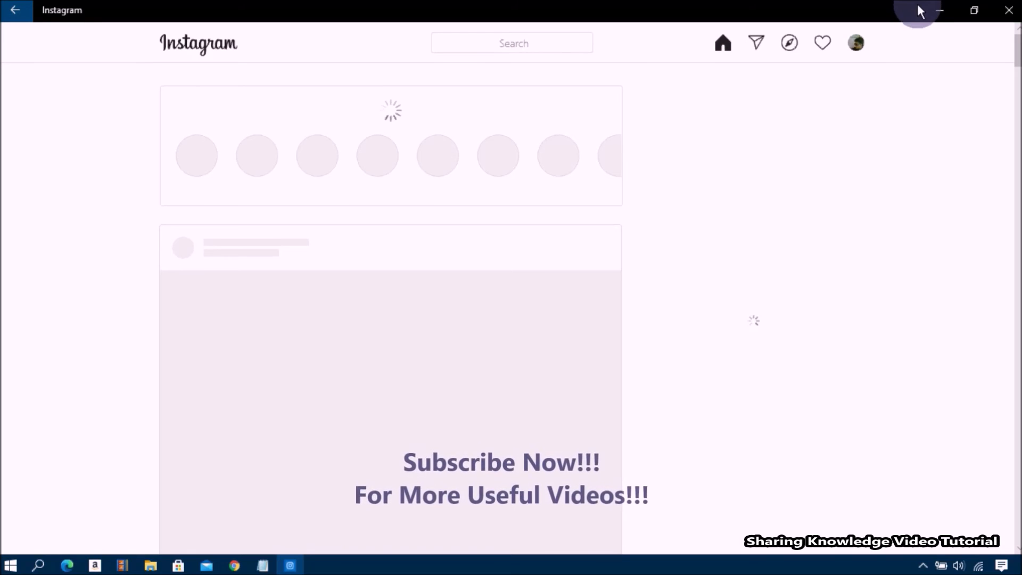
Step: View the account's own Instagram profile with its posts grid via the avatar
click(855, 43)
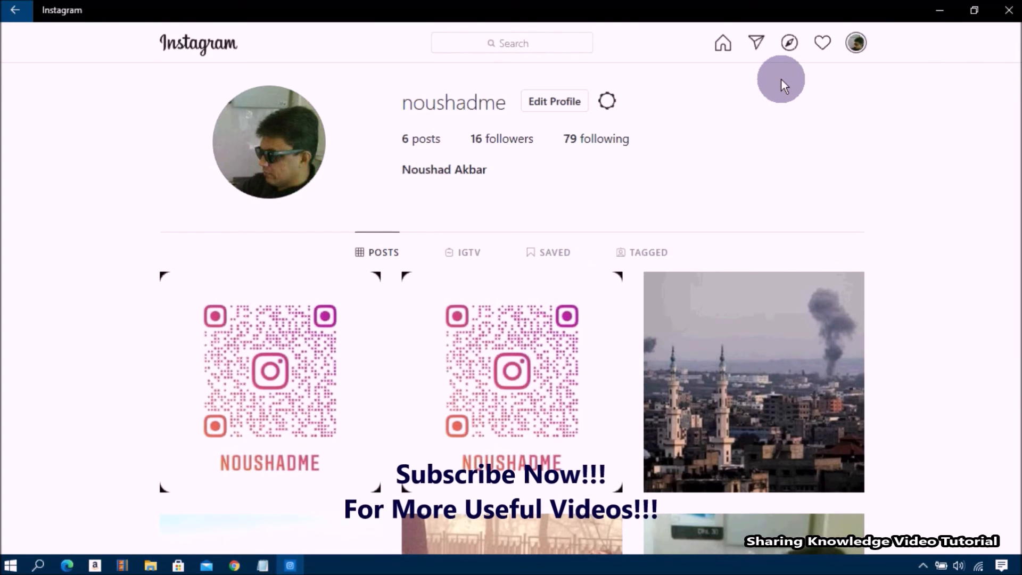
mouse_move(743, 58)
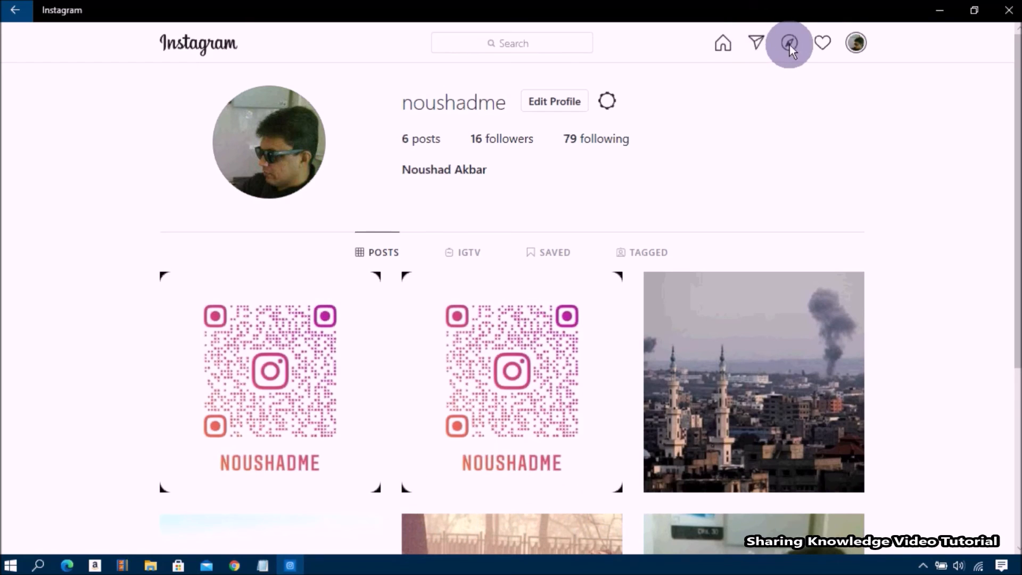
mouse_move(754, 43)
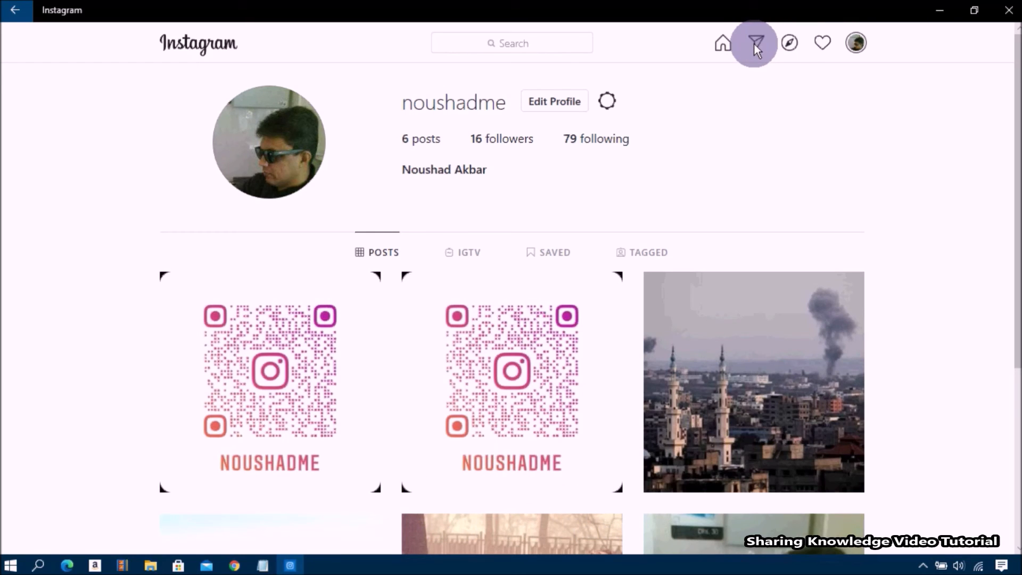
mouse_move(814, 62)
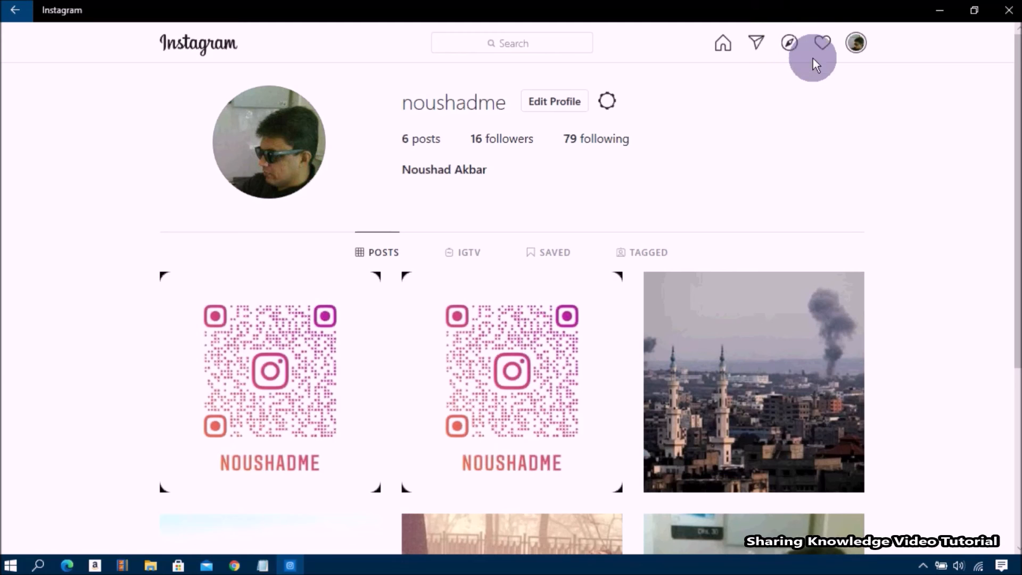
mouse_move(391, 193)
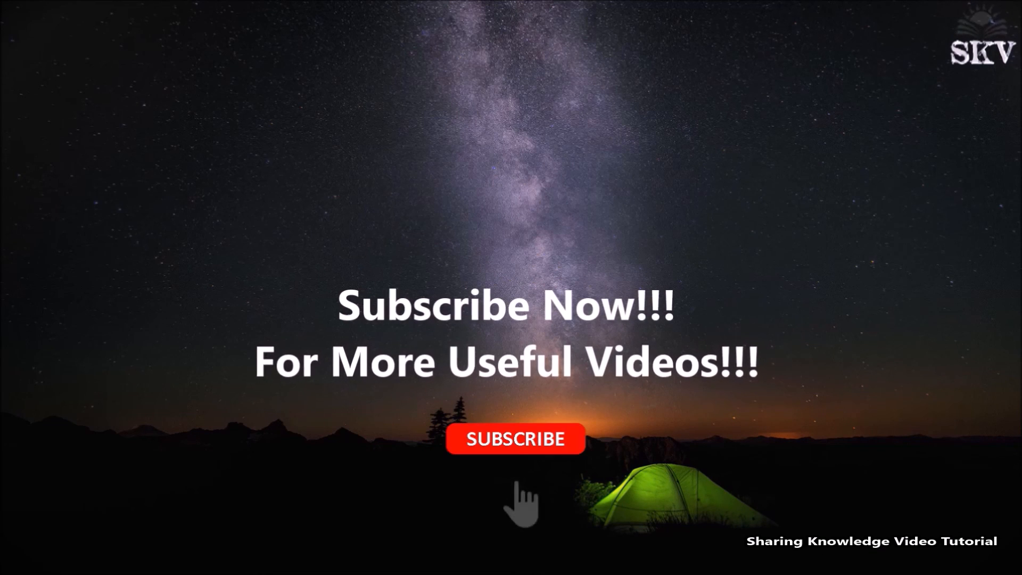
click(515, 437)
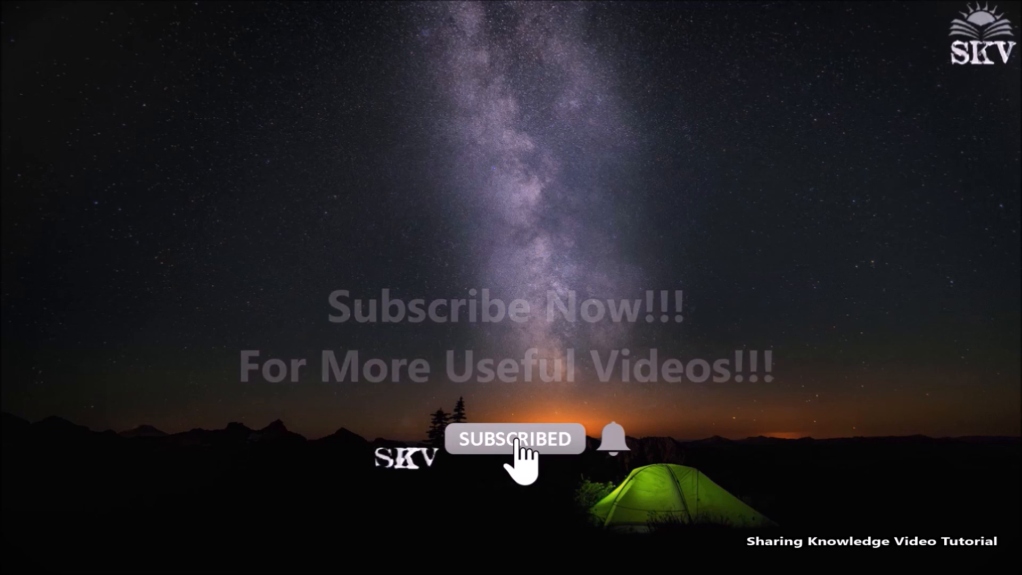